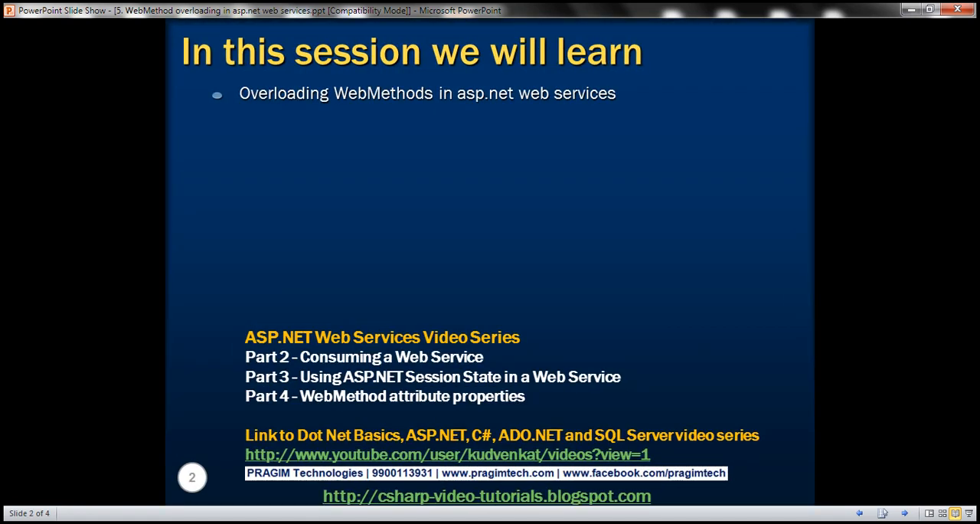
{"action": "mouse_move", "coordinate": [426, 261]}
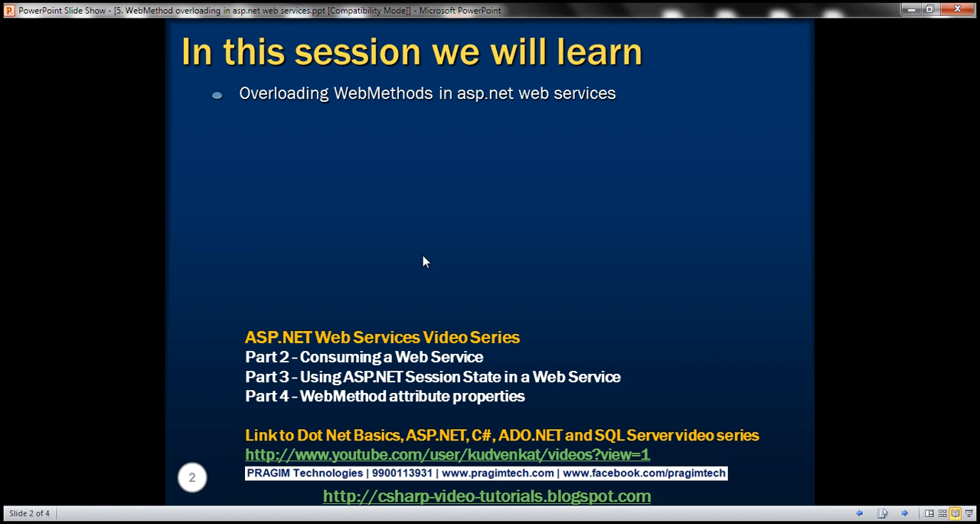
{"action": "mouse_move", "coordinate": [316, 418]}
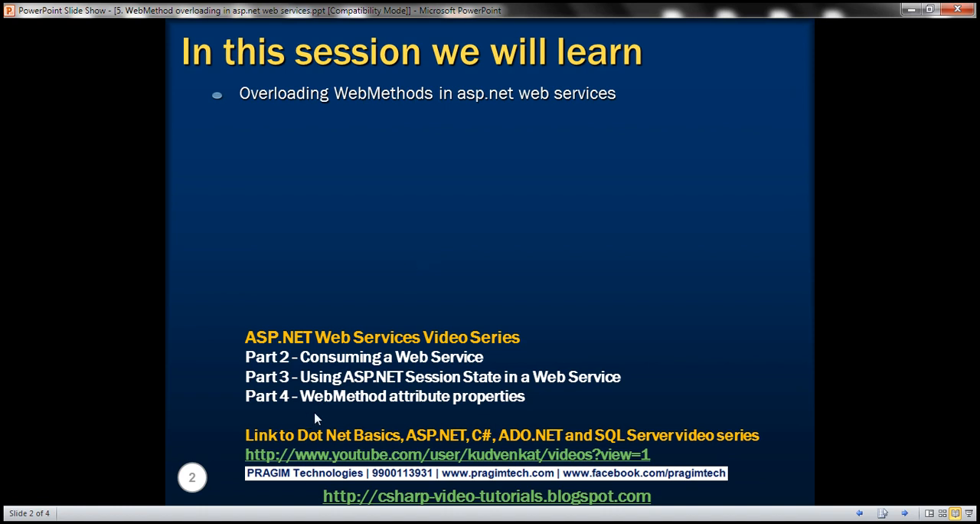
- Advance the slide show to the WebMethod Overloading slide
{"action": "key", "text": "Right"}
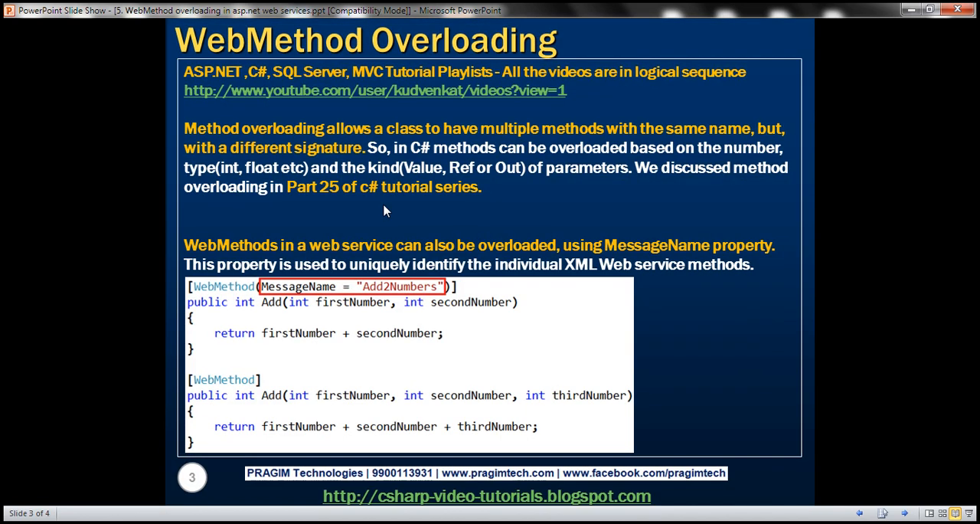
{"action": "mouse_move", "coordinate": [442, 177]}
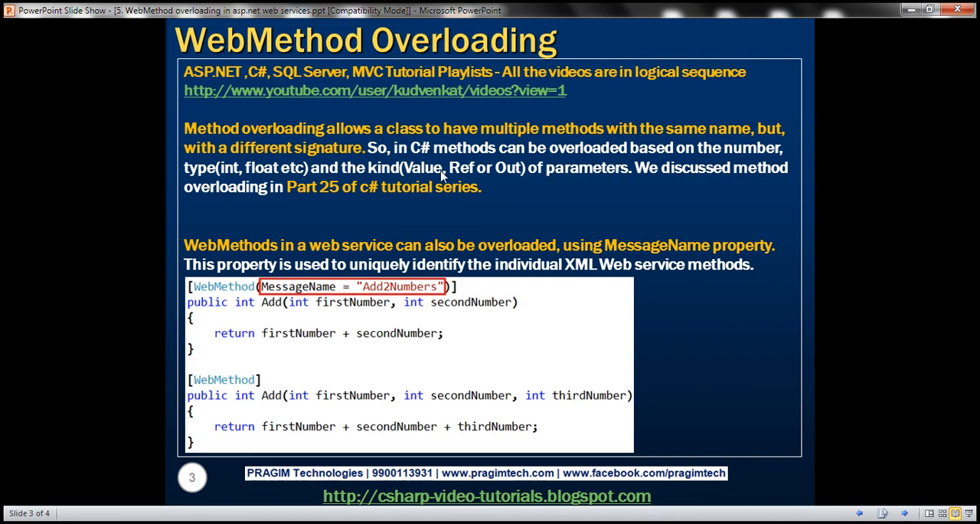
{"action": "mouse_move", "coordinate": [602, 143]}
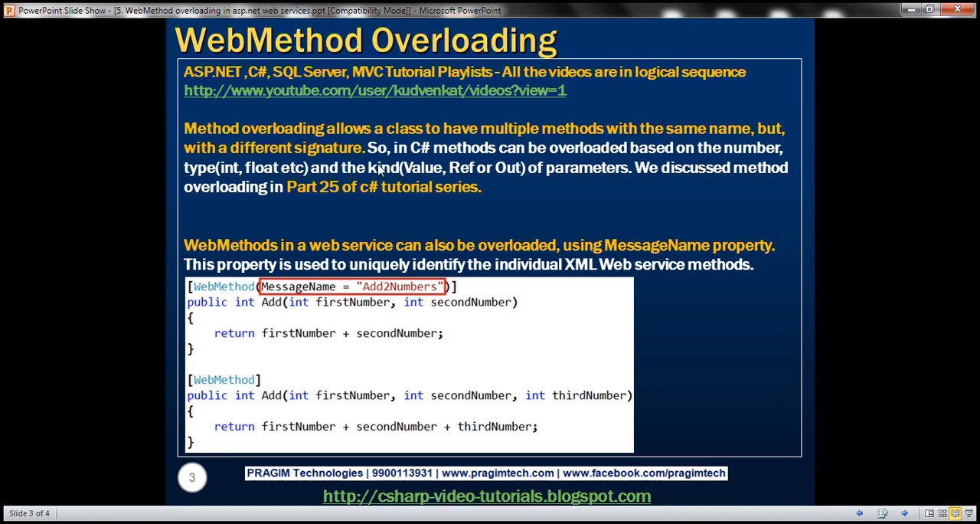
{"action": "mouse_move", "coordinate": [436, 167]}
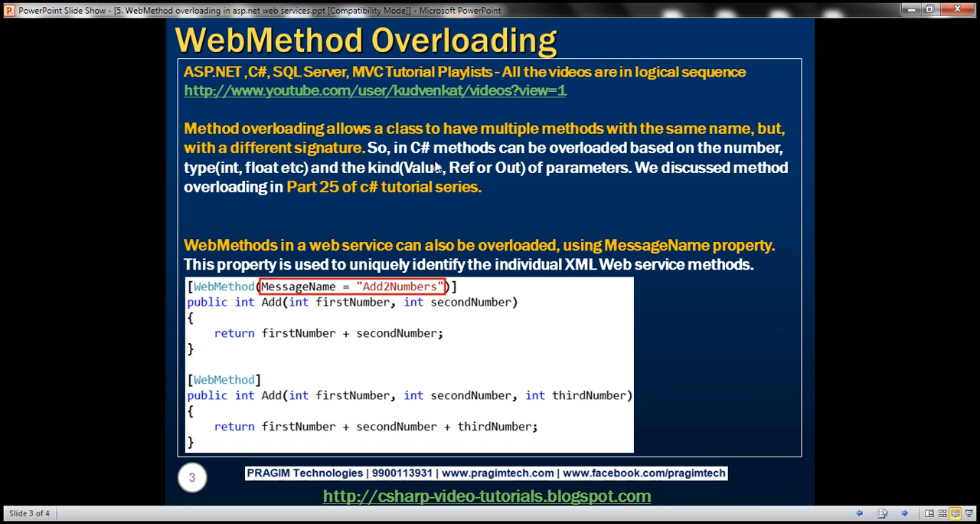
{"action": "mouse_move", "coordinate": [746, 157]}
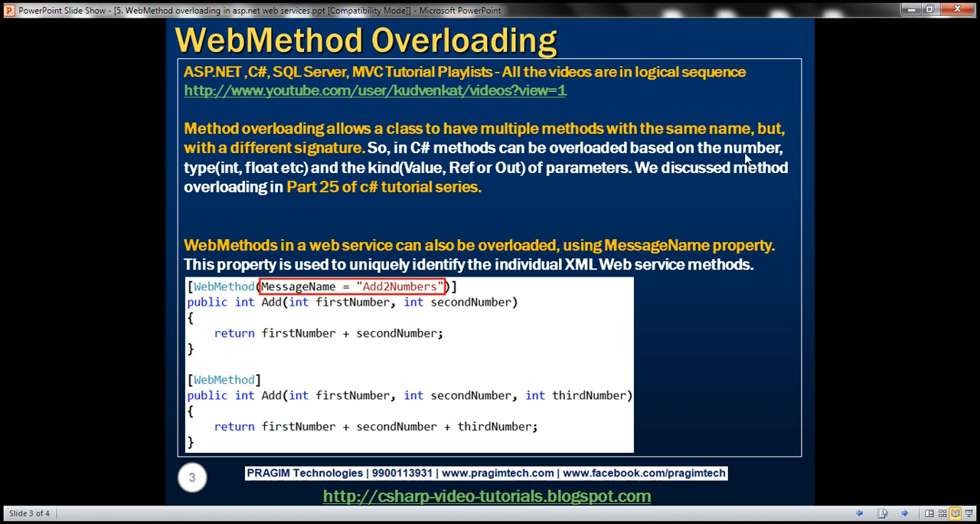
{"action": "mouse_move", "coordinate": [414, 170]}
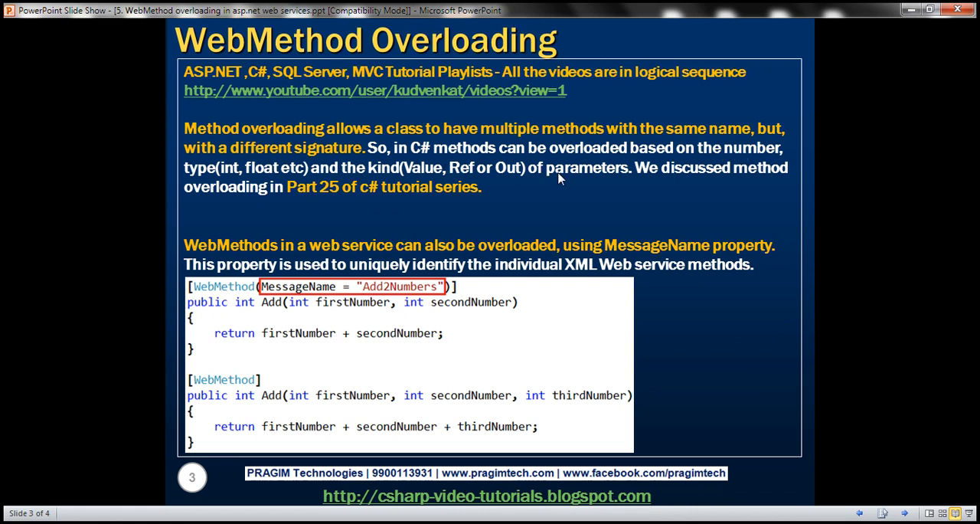
{"action": "mouse_move", "coordinate": [334, 214]}
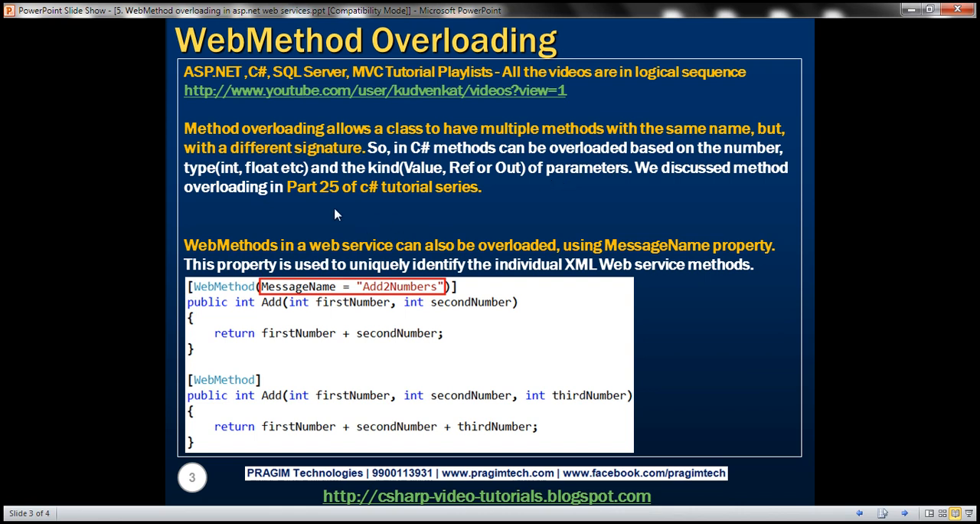
{"action": "mouse_move", "coordinate": [417, 205]}
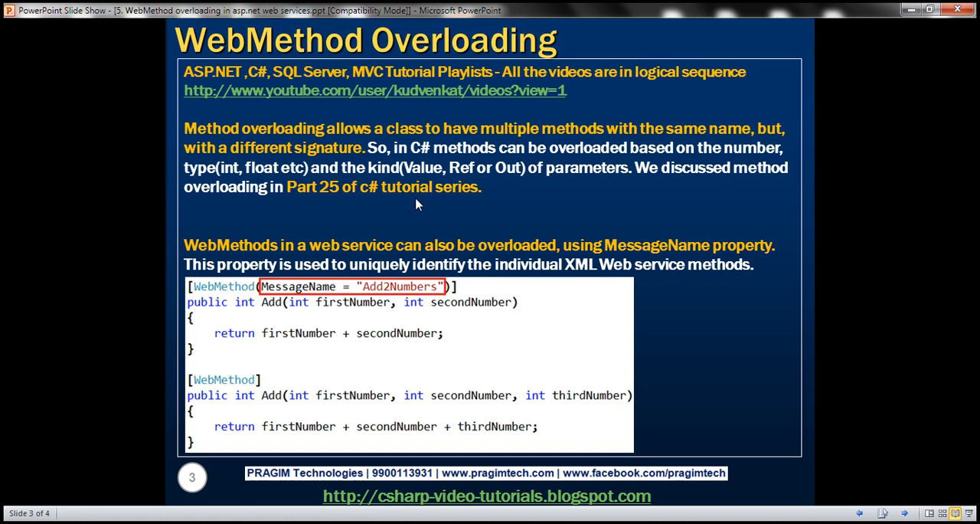
{"action": "mouse_move", "coordinate": [322, 210]}
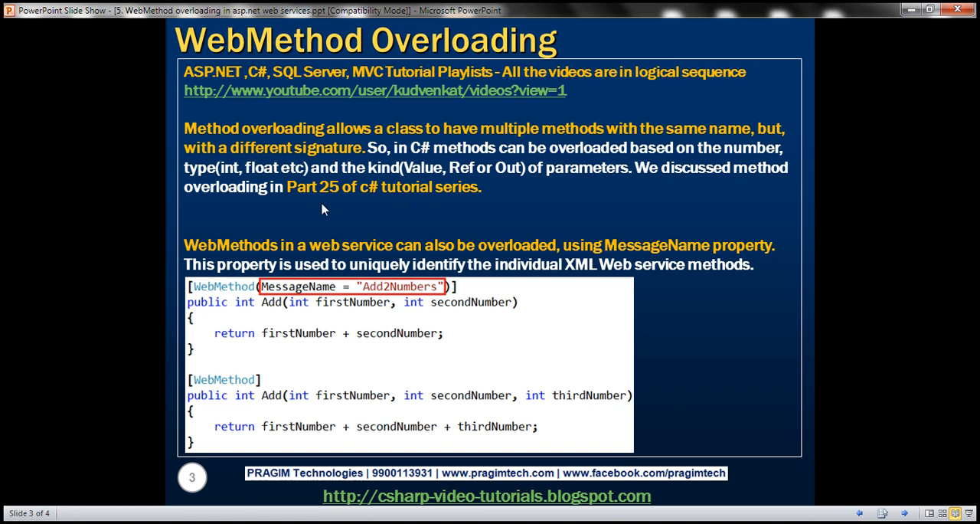
{"action": "mouse_move", "coordinate": [371, 266]}
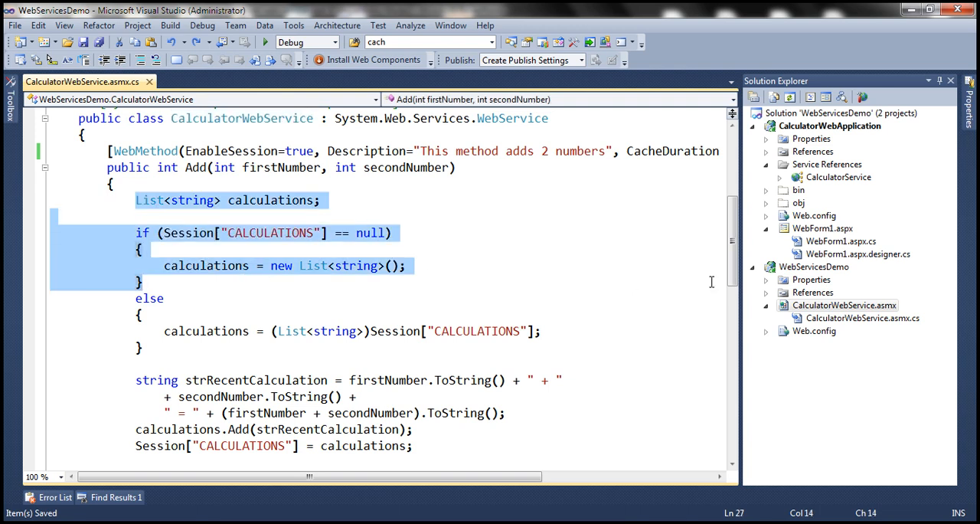
- Scroll down to the Add method in CalculatorWebService.asmx.cs
{"action": "scroll", "scroll_direction": "down", "scroll_amount": 3}
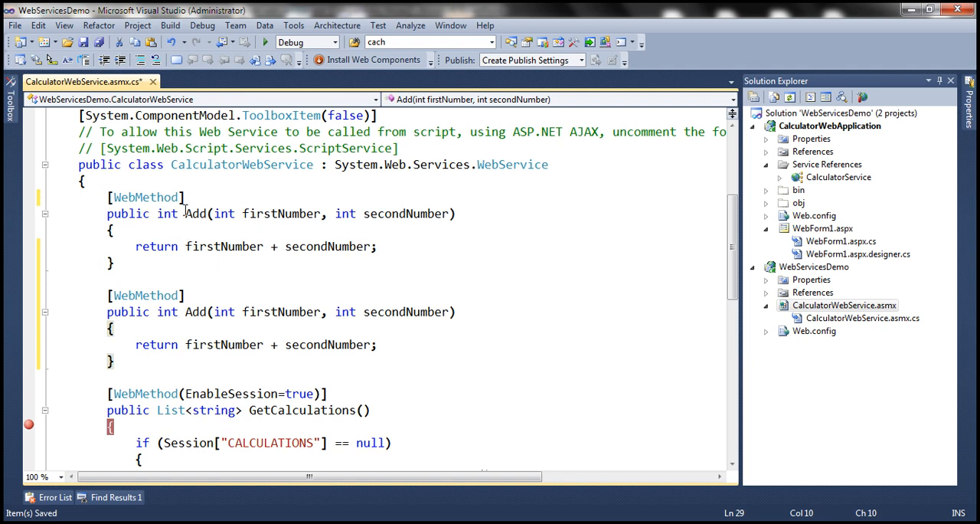
{"action": "mouse_move", "coordinate": [205, 259]}
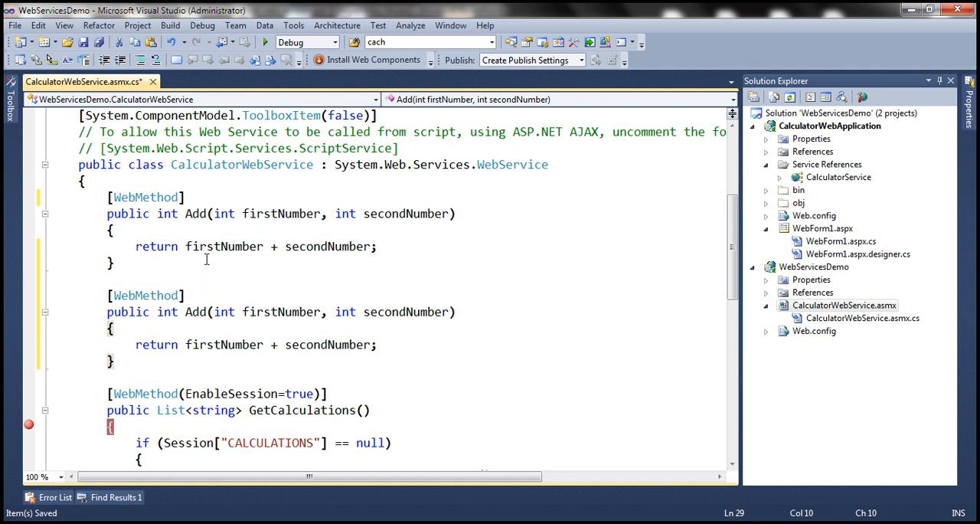
{"action": "mouse_move", "coordinate": [299, 256]}
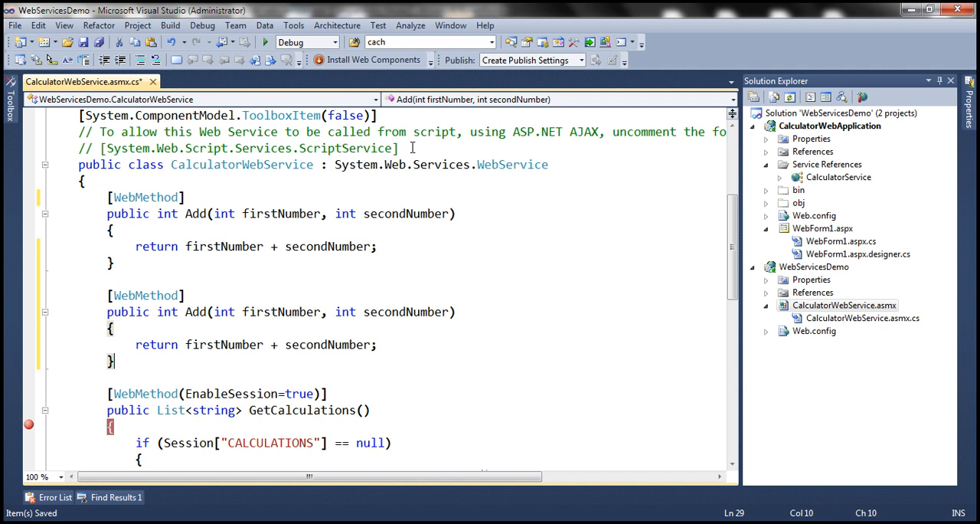
- Bring up the context menu for the WebServicesDemo project
{"action": "right_click", "coordinate": [813, 267]}
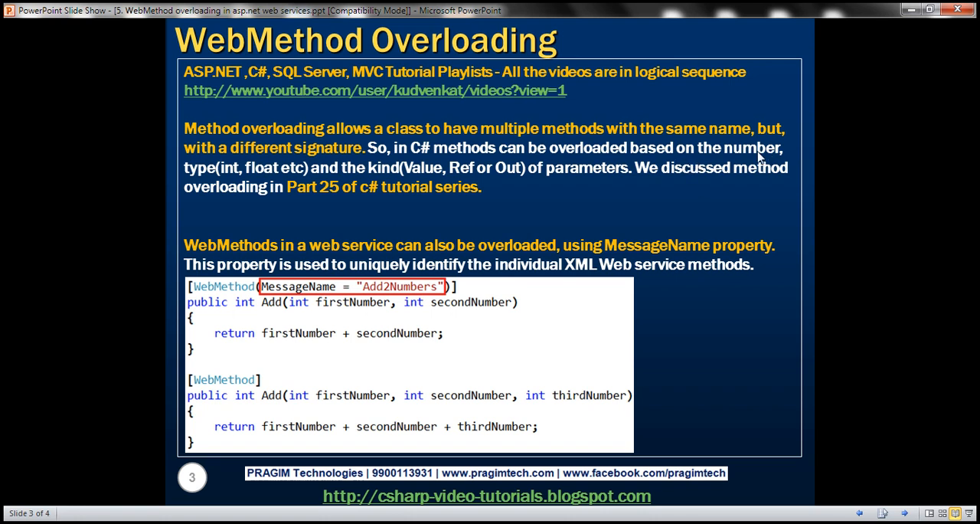
{"action": "mouse_move", "coordinate": [576, 183]}
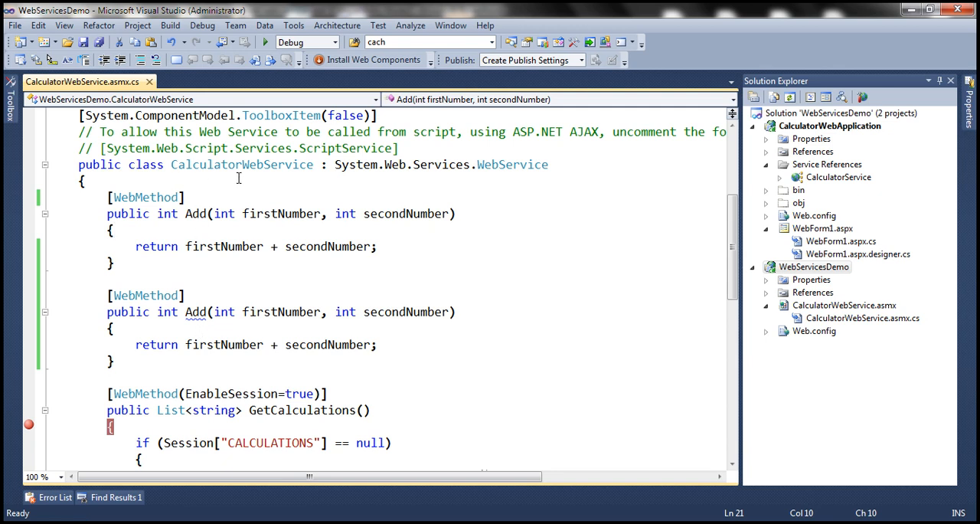
{"action": "mouse_move", "coordinate": [349, 231]}
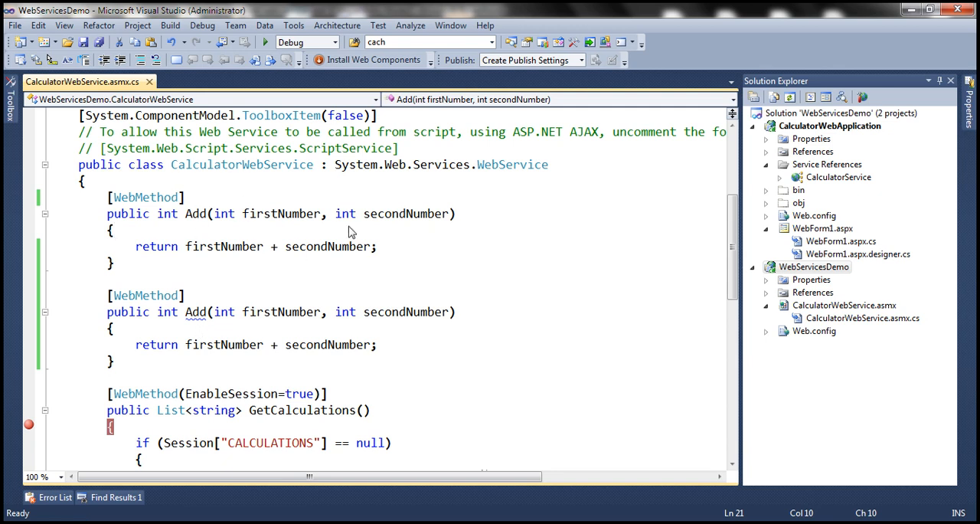
{"action": "mouse_move", "coordinate": [224, 213]}
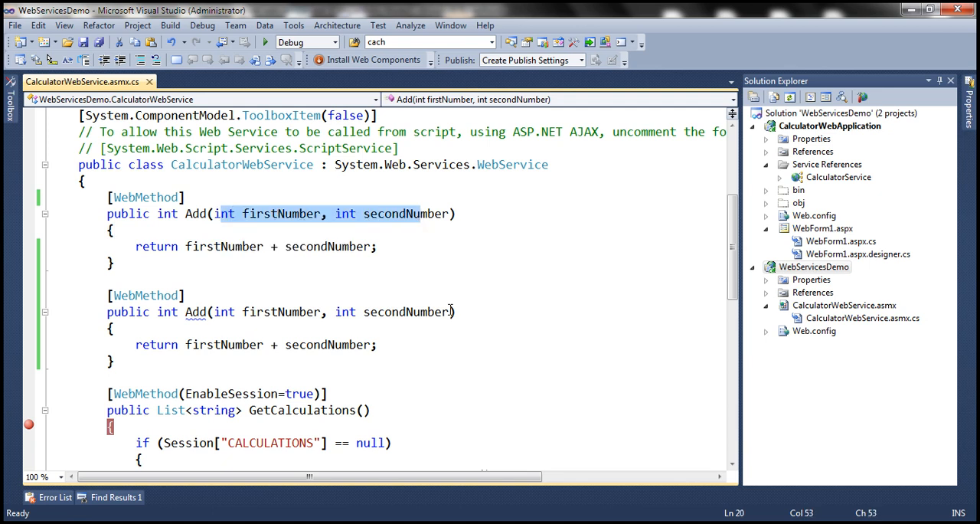
- Add ', int thirdNumber' to the second Add method's signature
{"action": "type", "text": ","}
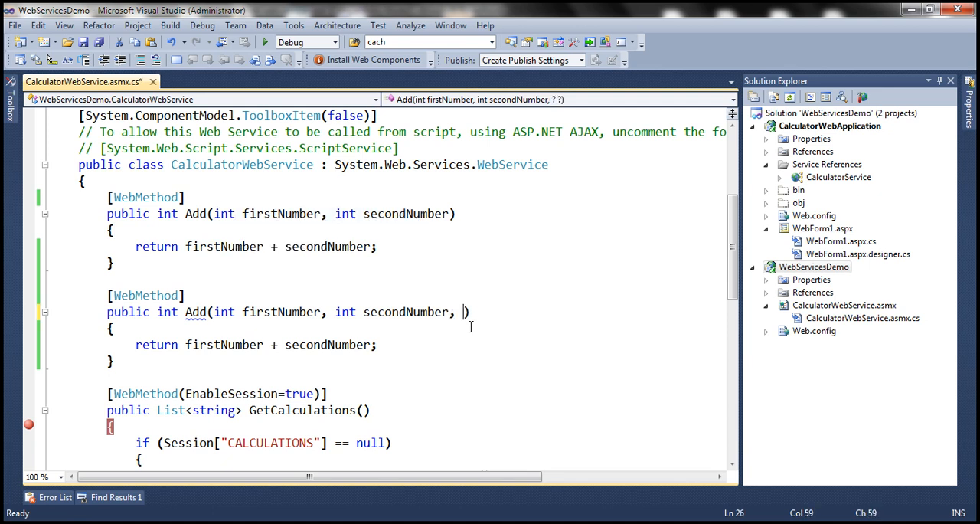
{"action": "type", "text": "int t"}
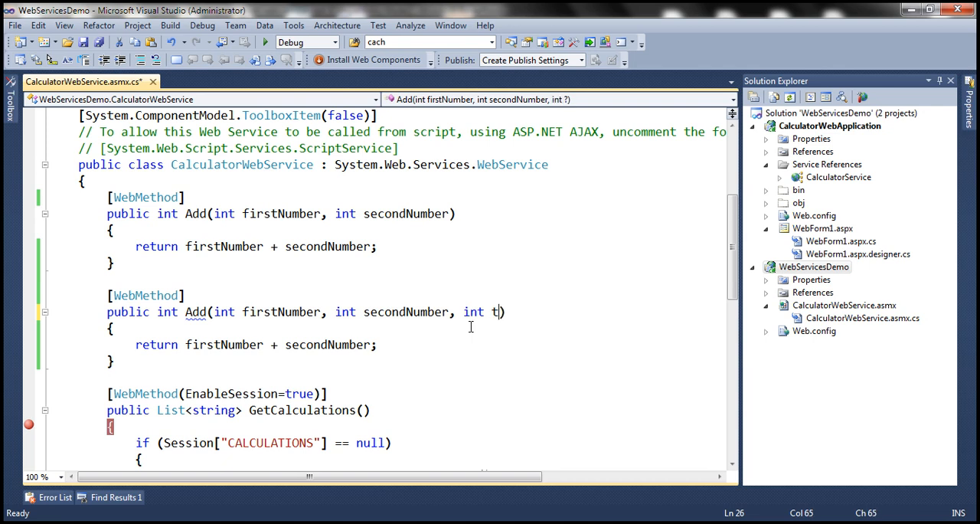
{"action": "type", "text": "hird"}
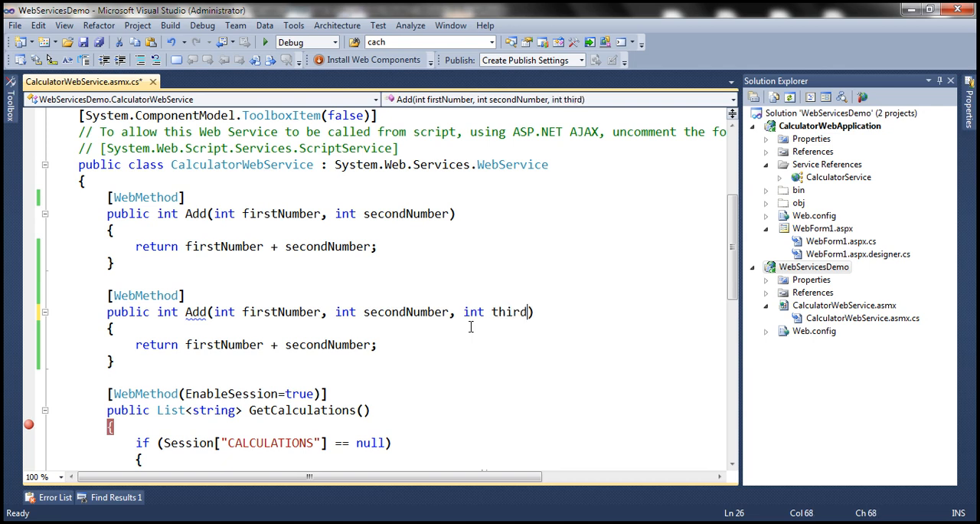
{"action": "type", "text": "Num"}
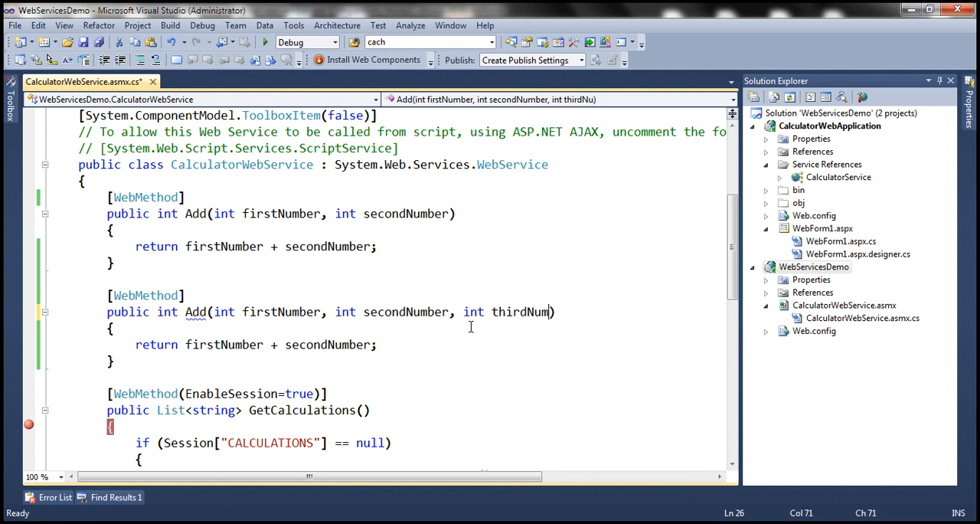
{"action": "type", "text": "ber"}
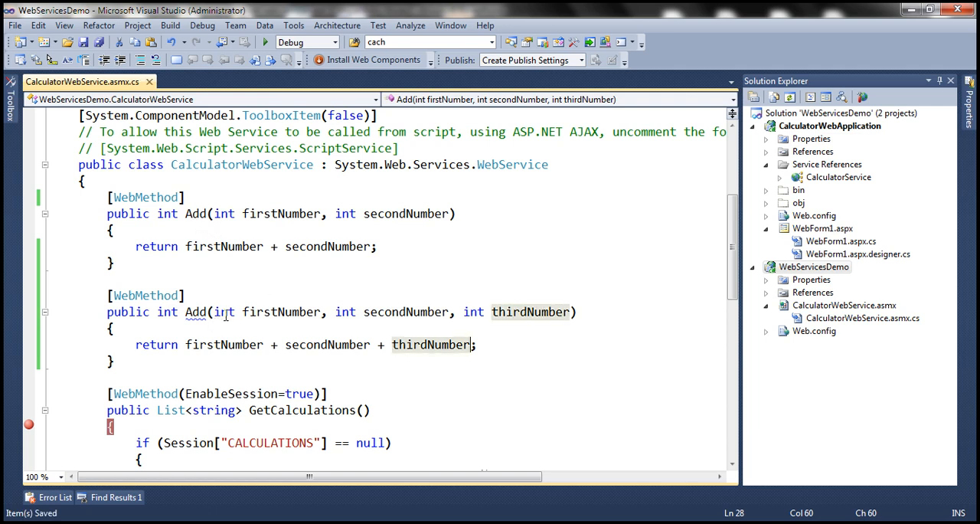
{"action": "mouse_move", "coordinate": [291, 290]}
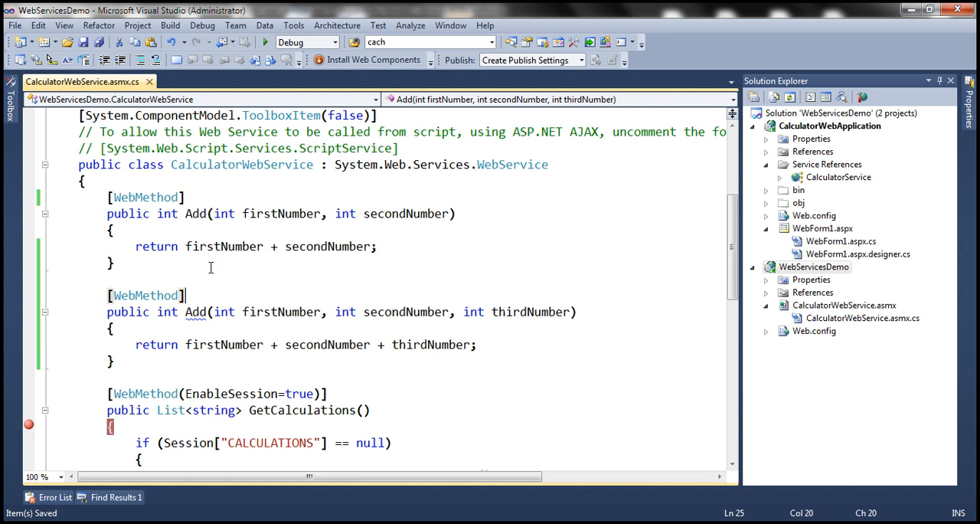
{"action": "mouse_move", "coordinate": [718, 298]}
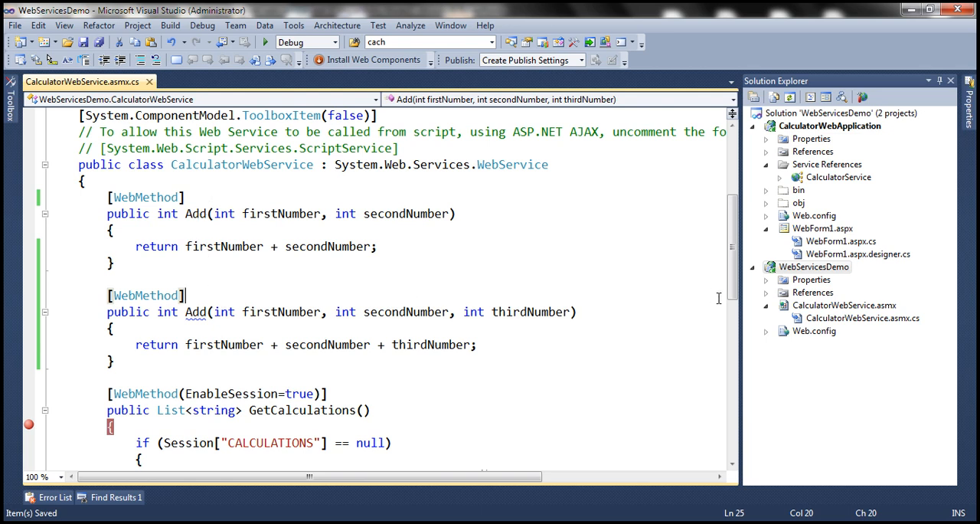
- Build WebServicesDemo and view CalculatorWebService.asmx in the browser
{"action": "right_click", "coordinate": [814, 266]}
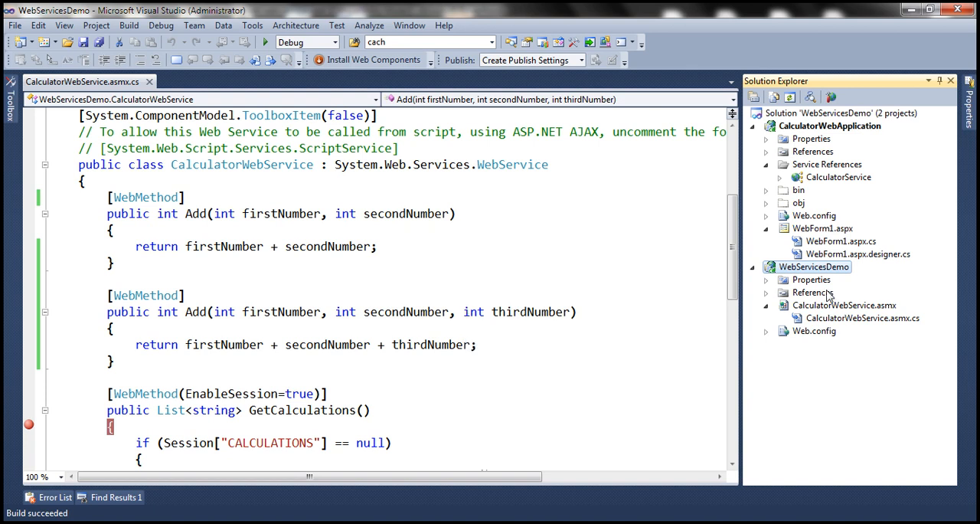
{"action": "right_click", "coordinate": [845, 305]}
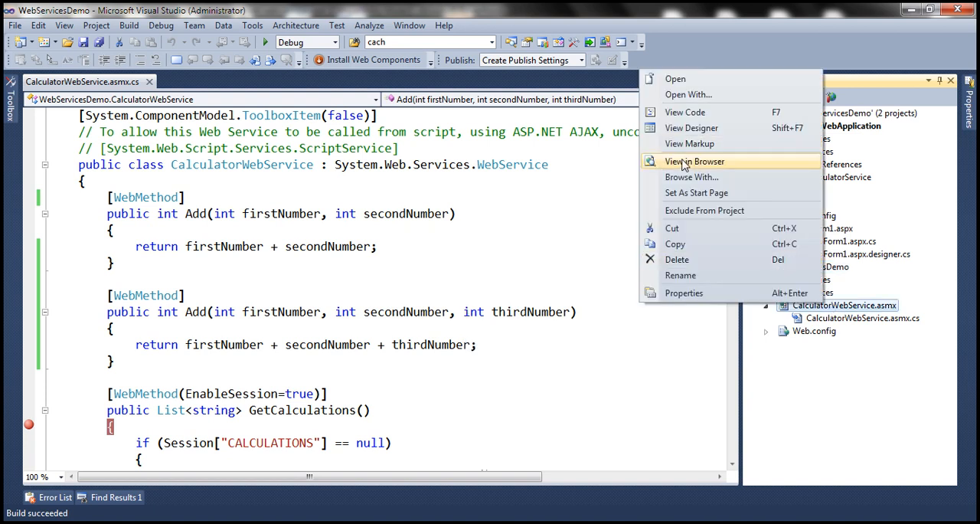
{"action": "left_click", "coordinate": [693, 160]}
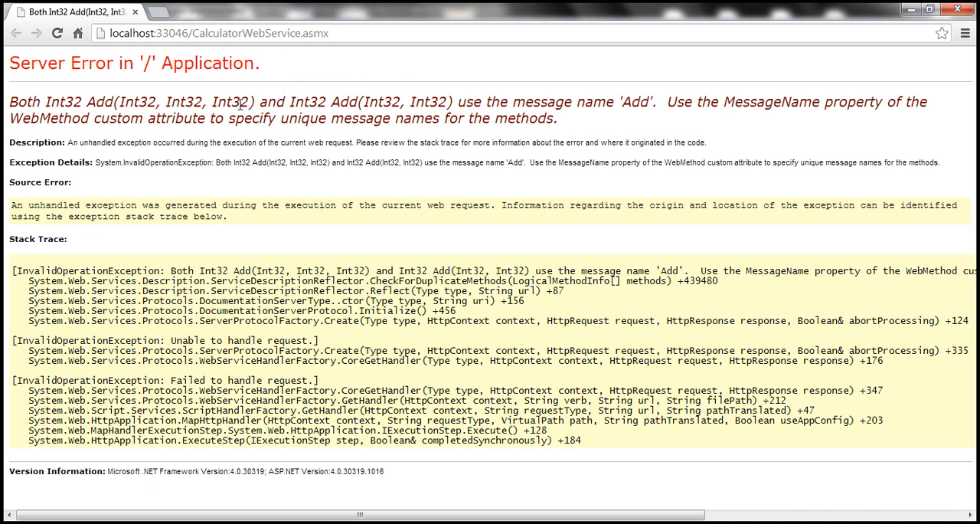
{"action": "mouse_move", "coordinate": [112, 111]}
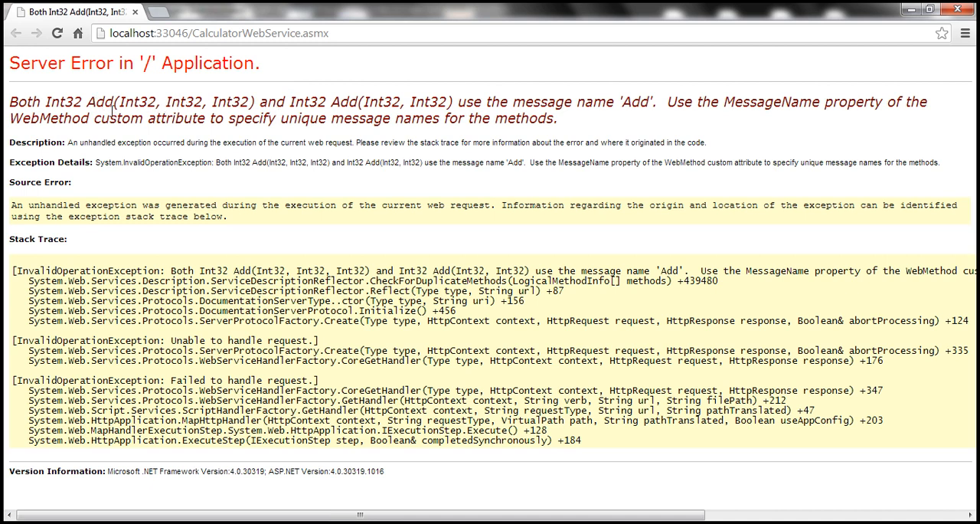
- Highlight the three-integer and two-integer Add signatures named in the Server Error message
{"action": "double_click", "coordinate": [97, 102]}
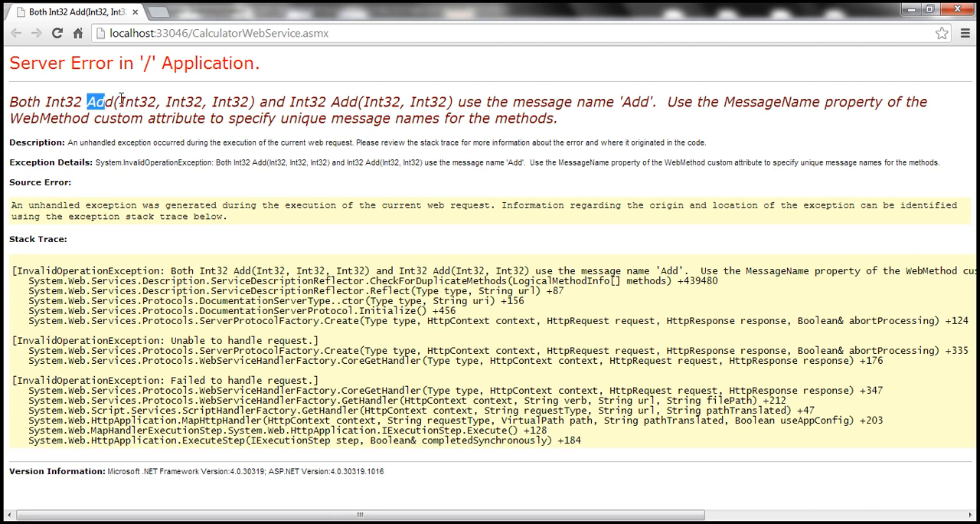
{"action": "left_click_drag", "start_coordinate": [91, 101], "coordinate": [245, 101]}
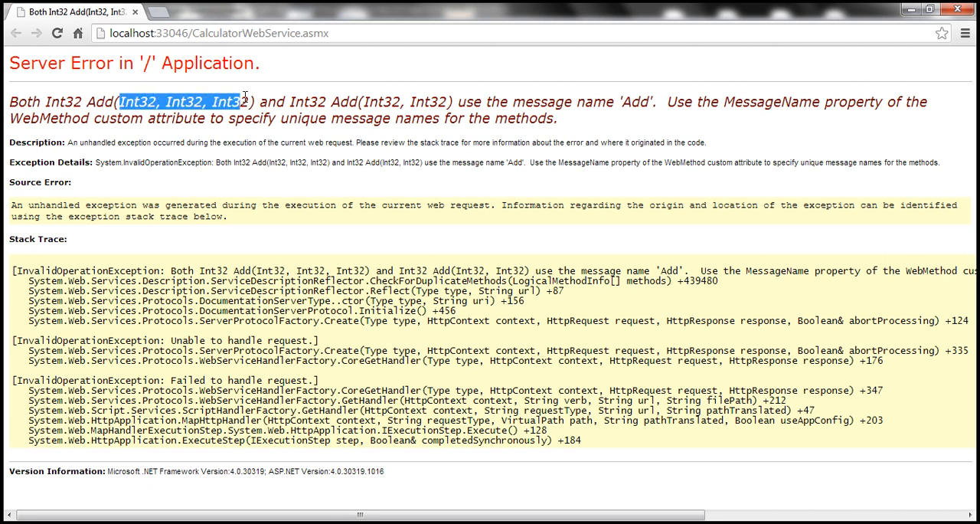
{"action": "double_click", "coordinate": [343, 102]}
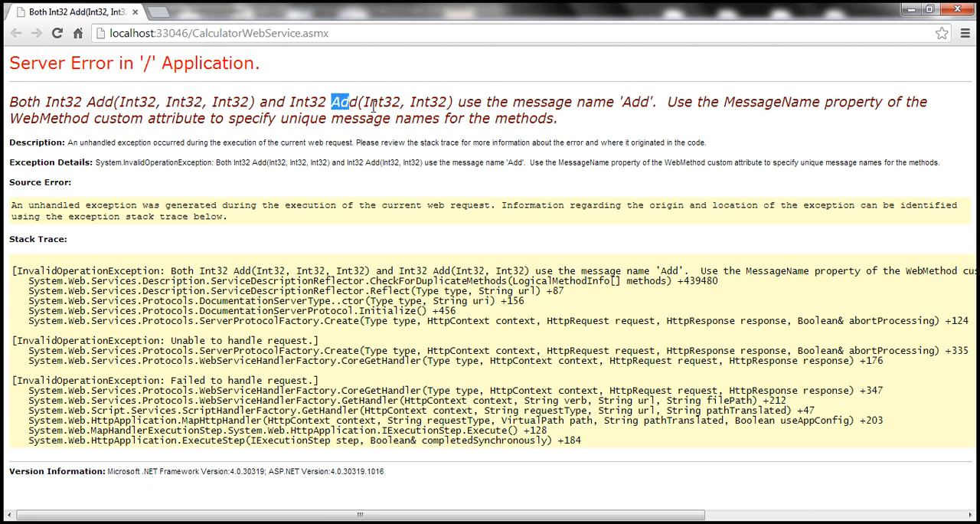
{"action": "left_click_drag", "start_coordinate": [343, 102], "coordinate": [478, 107]}
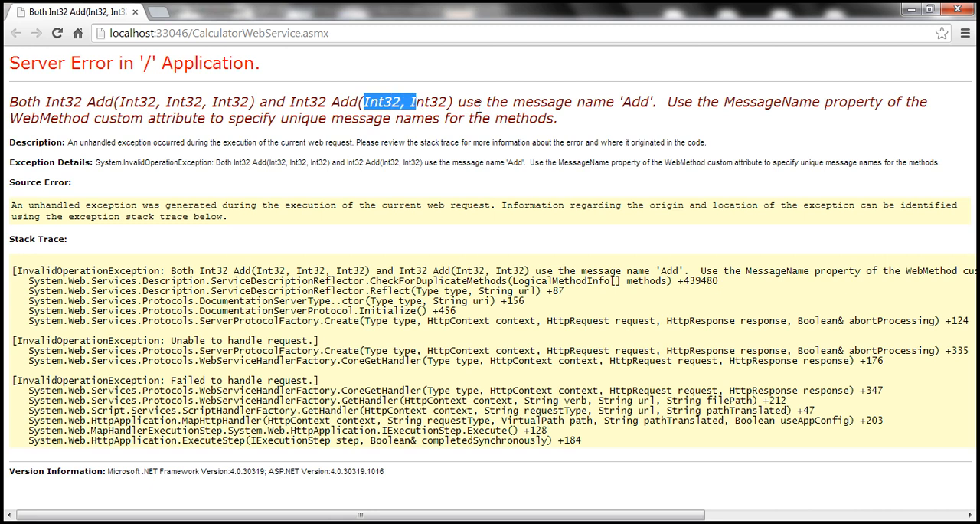
{"action": "mouse_move", "coordinate": [620, 107]}
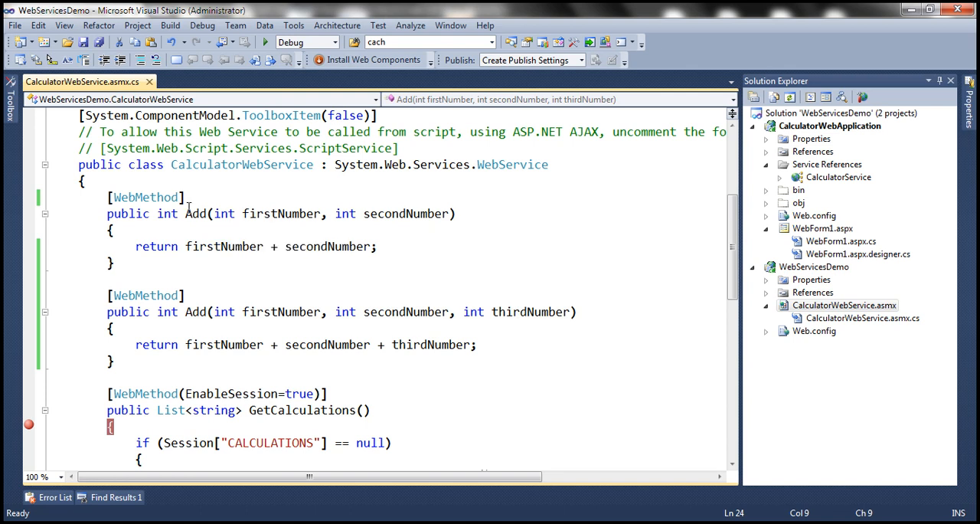
{"action": "double_click", "coordinate": [195, 213]}
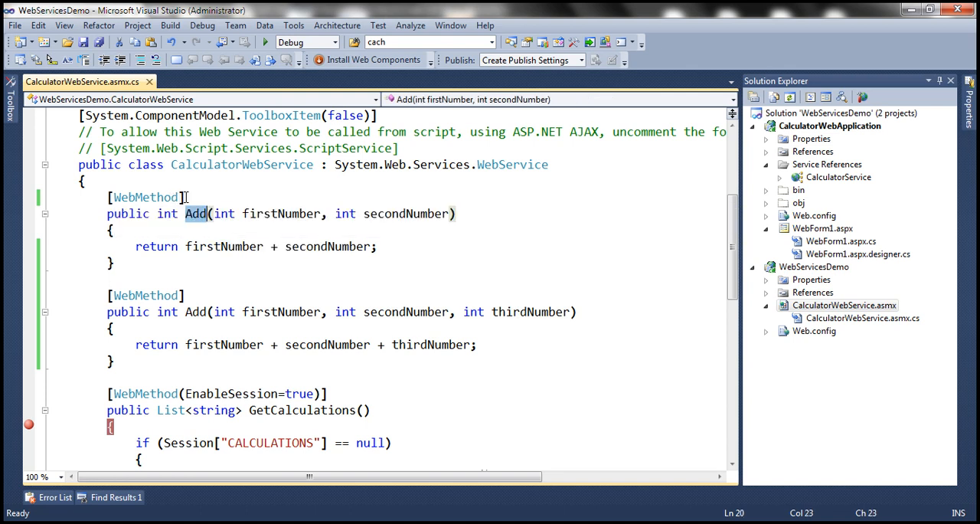
{"action": "mouse_move", "coordinate": [204, 187]}
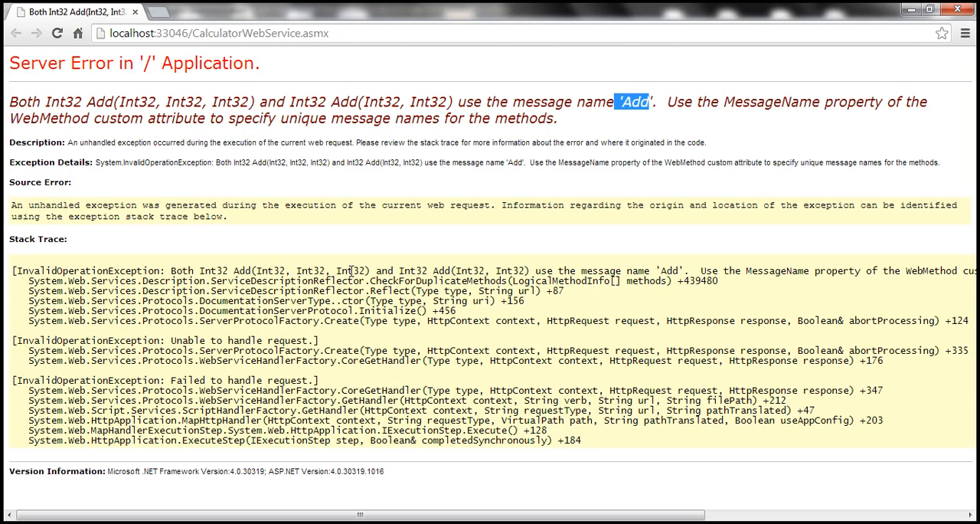
{"action": "mouse_move", "coordinate": [633, 108]}
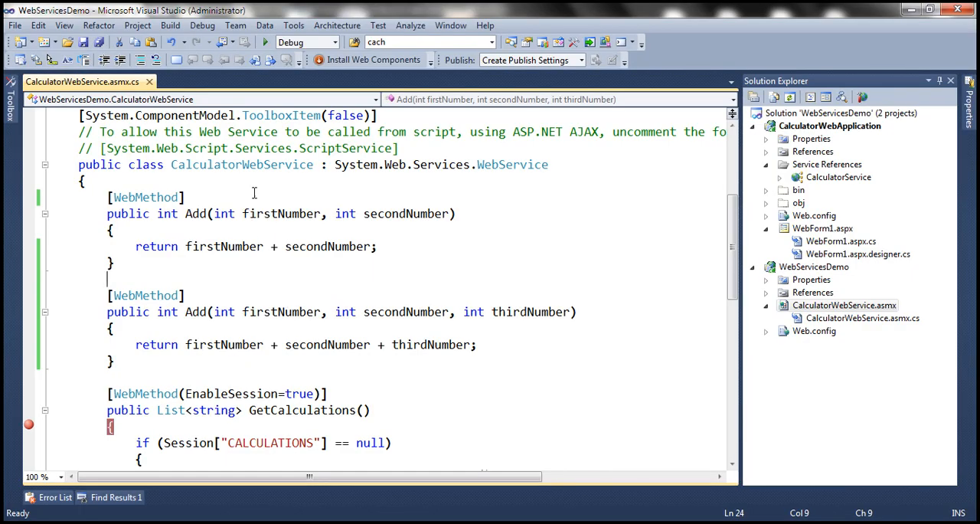
{"action": "mouse_move", "coordinate": [331, 258]}
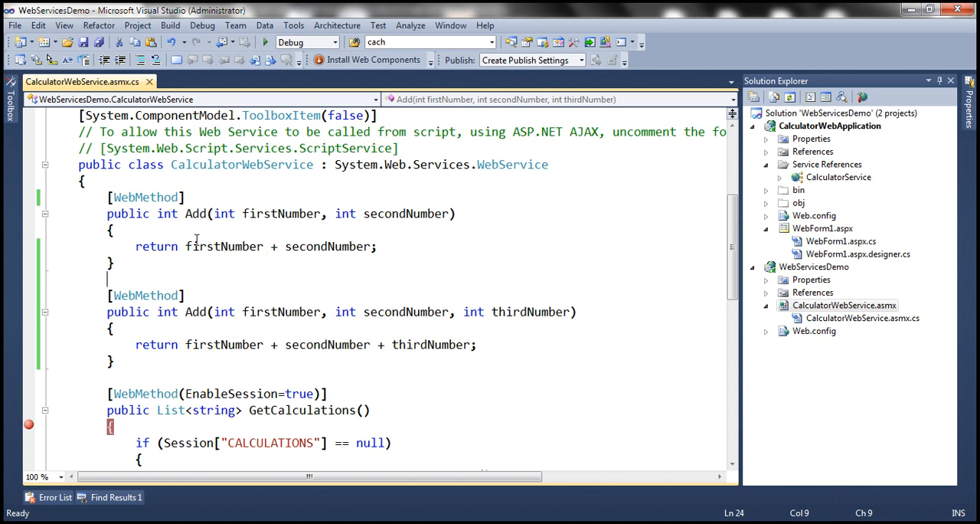
{"action": "mouse_move", "coordinate": [203, 246]}
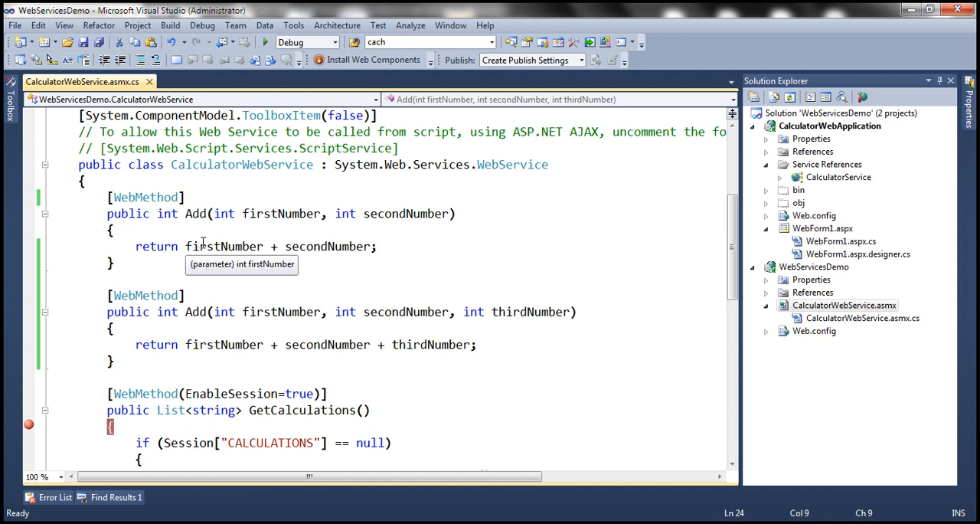
{"action": "mouse_move", "coordinate": [212, 285]}
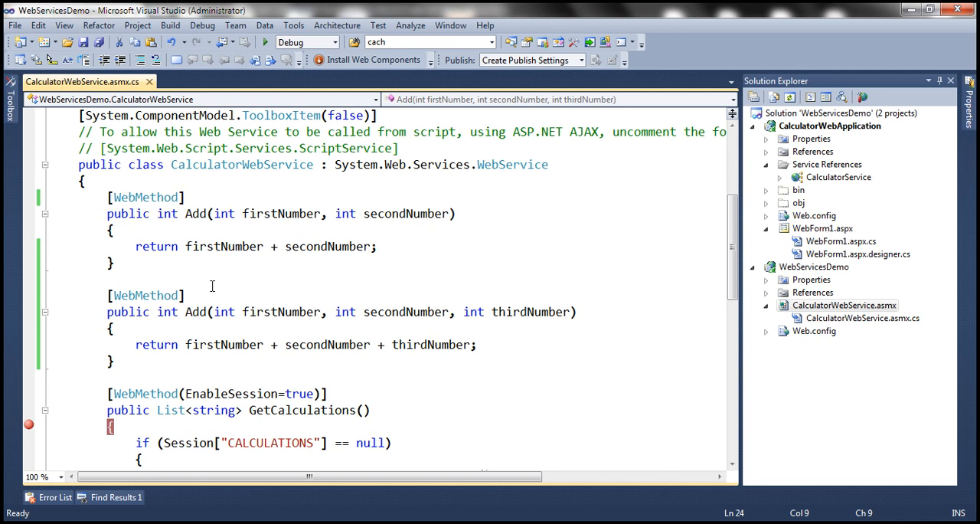
{"action": "mouse_move", "coordinate": [213, 192]}
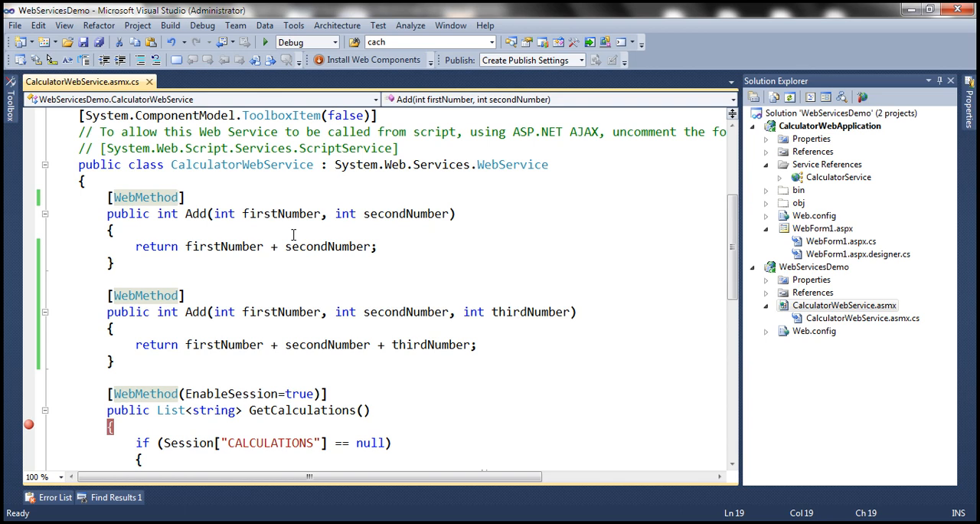
- Write MessageName="Add2Numbers" into the two-number Add's WebMethod attribute
{"action": "type", "text": "(MessageName="}
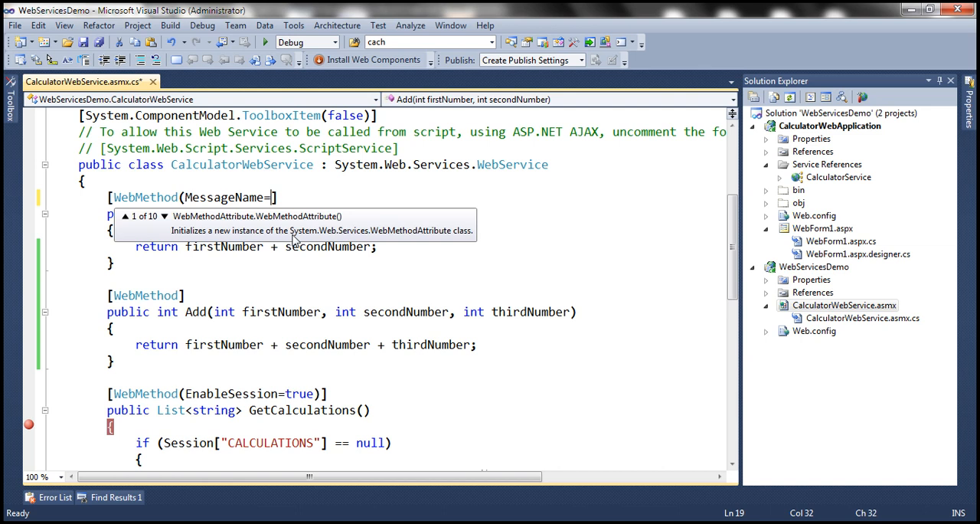
{"action": "type", "text": "\"\""}
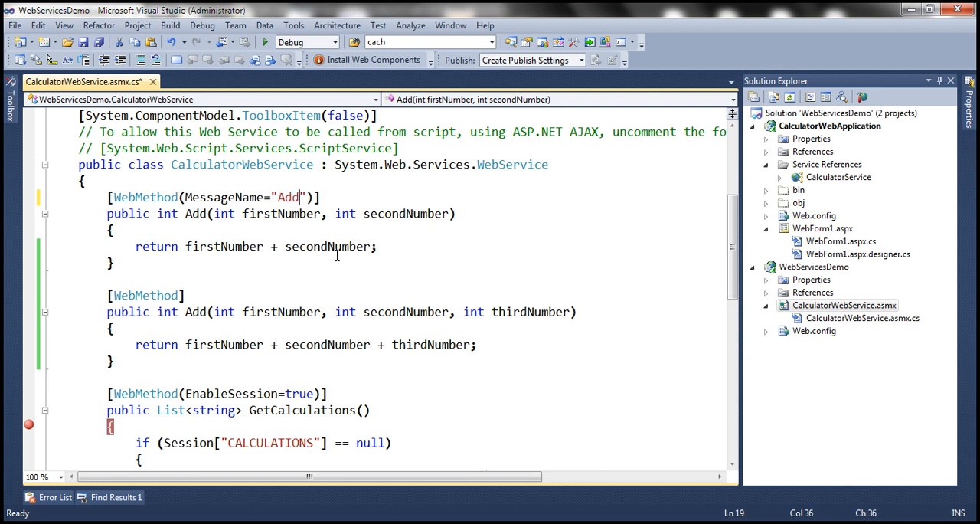
{"action": "type", "text": "2Numb"}
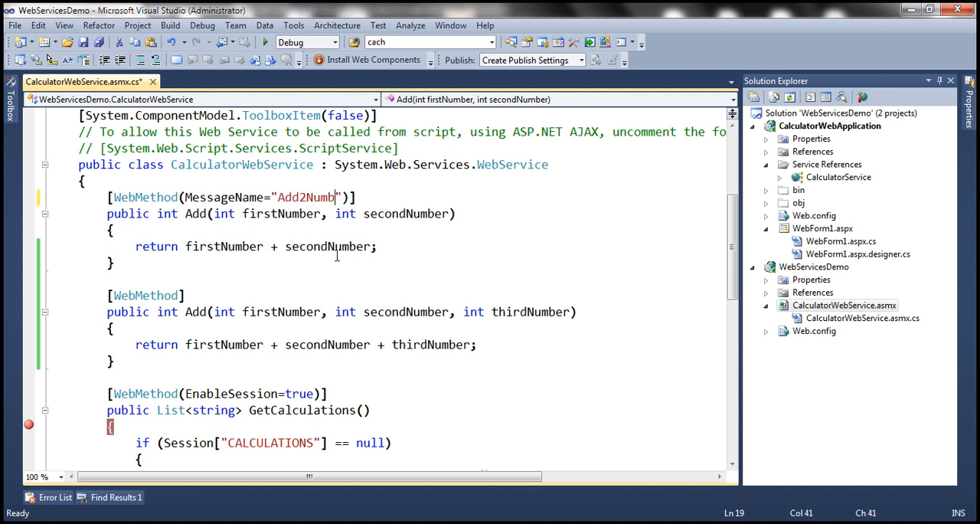
{"action": "type", "text": "ers"}
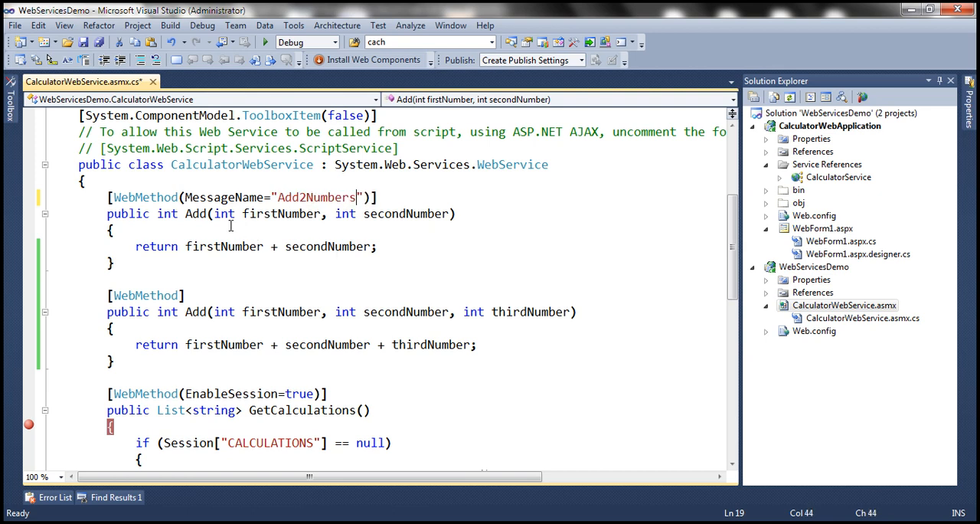
{"action": "double_click", "coordinate": [316, 197]}
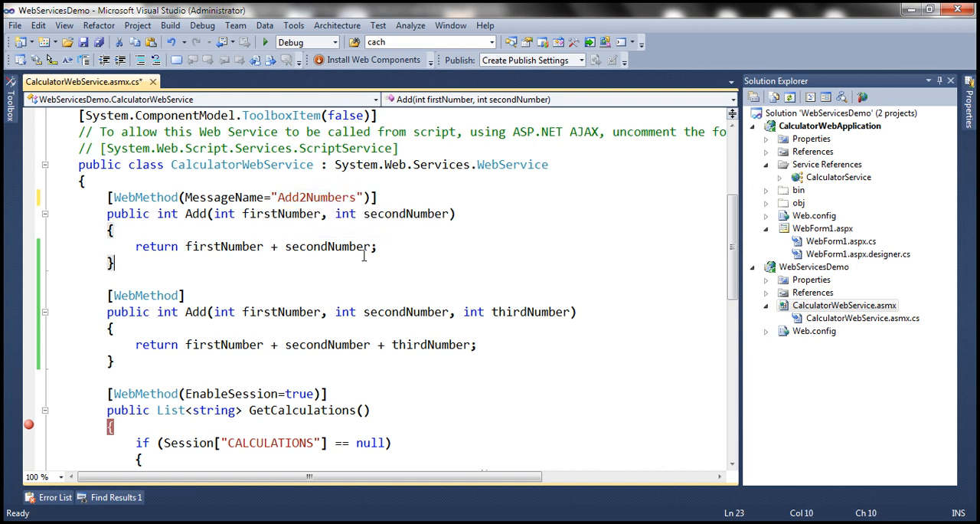
{"action": "right_click", "coordinate": [843, 305]}
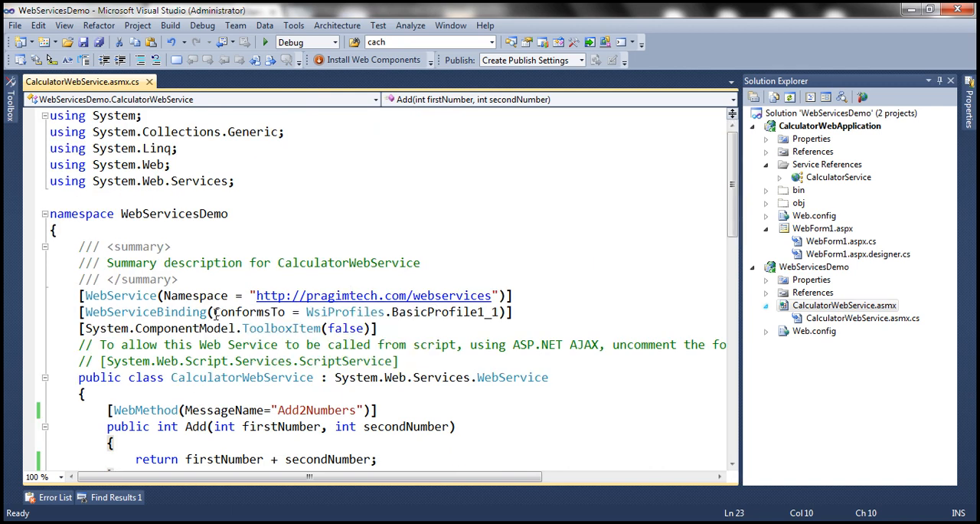
- Change the WebServiceBinding conformance to WsiProfiles.None and save
{"action": "double_click", "coordinate": [144, 311]}
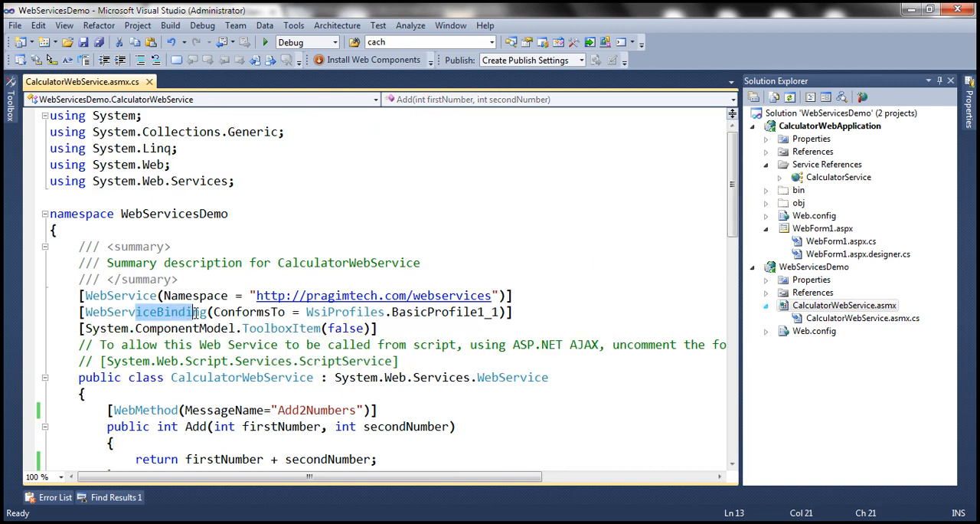
{"action": "mouse_move", "coordinate": [280, 327]}
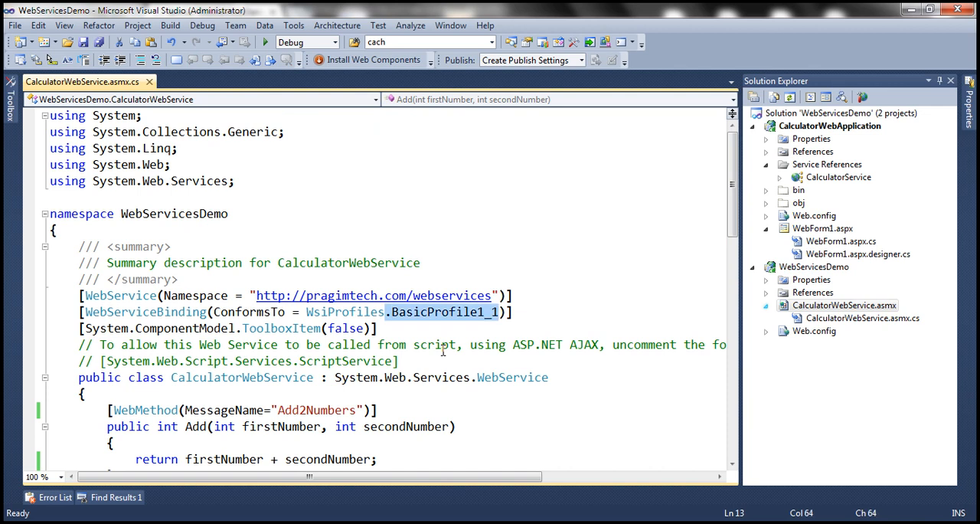
{"action": "type", "text": "None"}
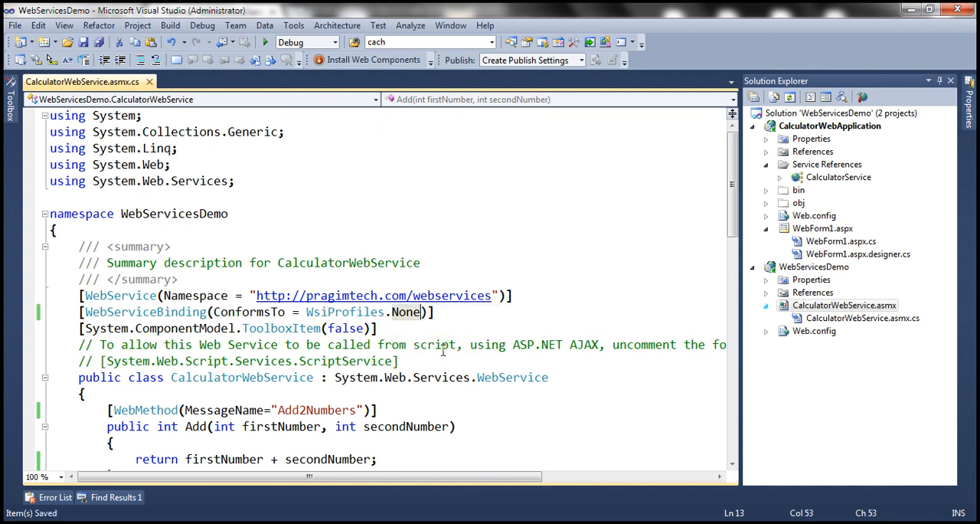
{"action": "left_click", "coordinate": [843, 305]}
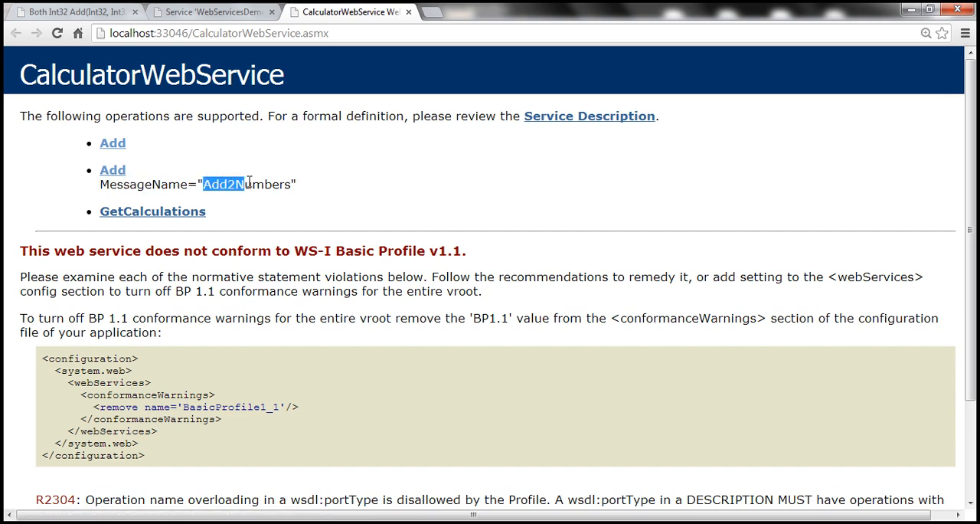
{"action": "mouse_move", "coordinate": [113, 143]}
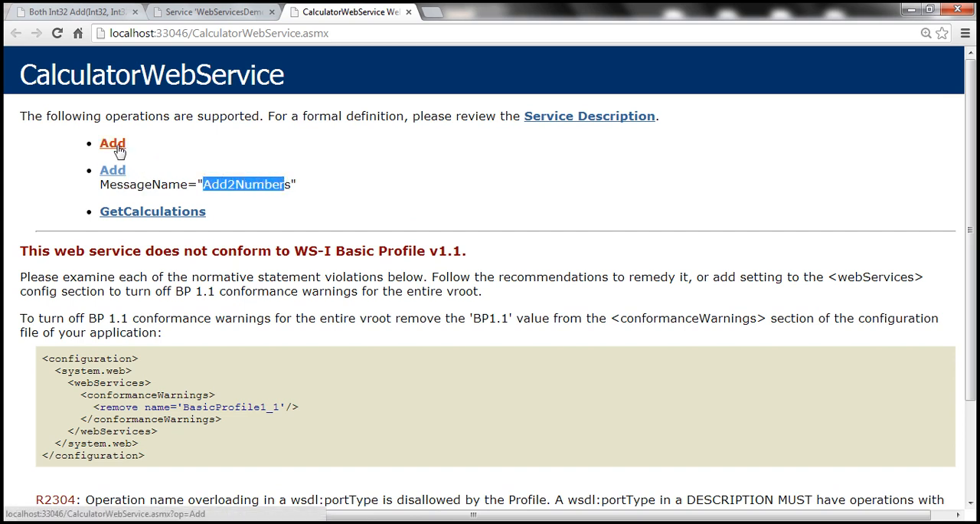
- Open the three-parameter Add operation page and highlight the Add element in its sample request
{"action": "left_click", "coordinate": [112, 143]}
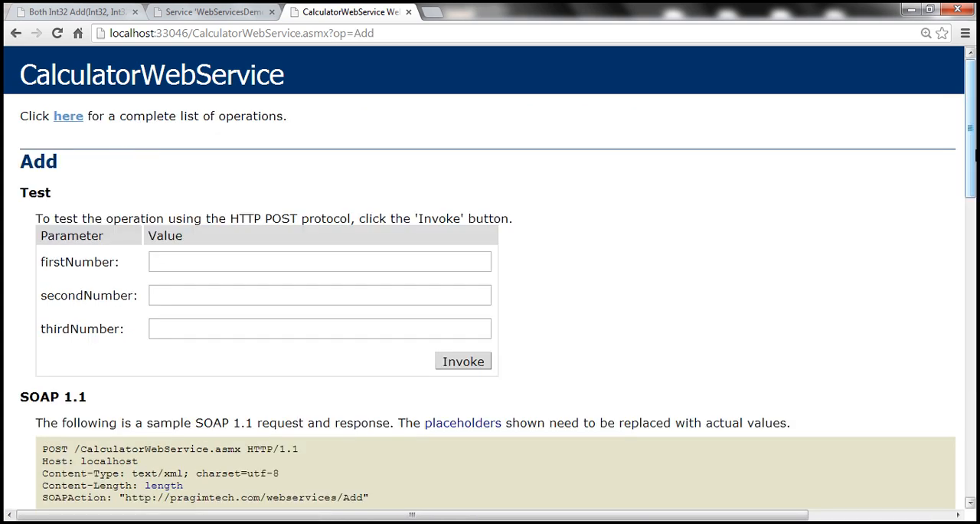
{"action": "scroll", "scroll_direction": "down", "scroll_amount": 3}
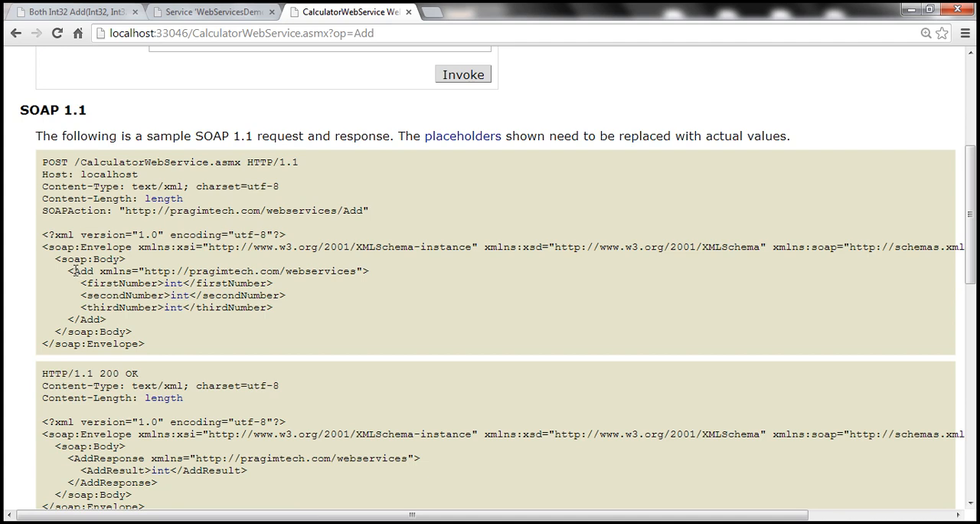
{"action": "double_click", "coordinate": [82, 271]}
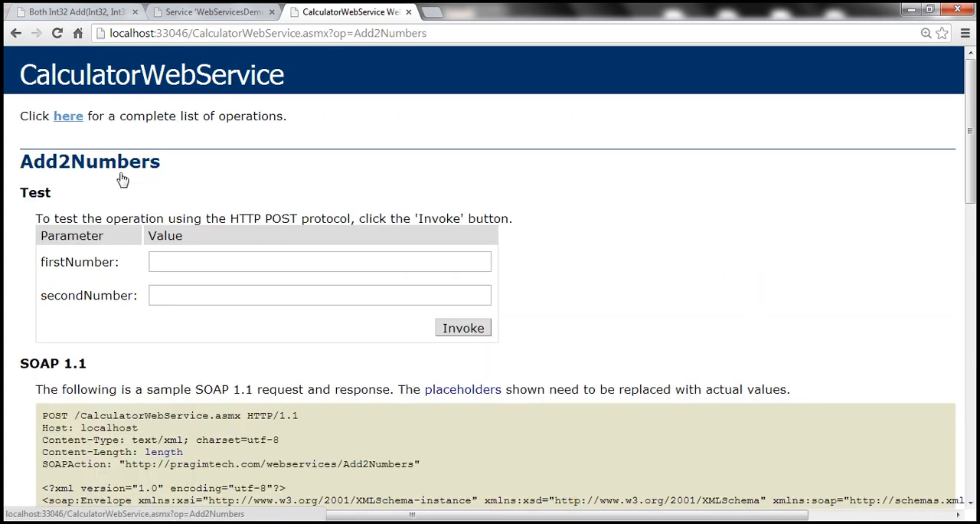
- Scroll to the Add2Numbers operation and highlight its element in the two-parameter sample request
{"action": "scroll", "scroll_direction": "down", "scroll_amount": 3}
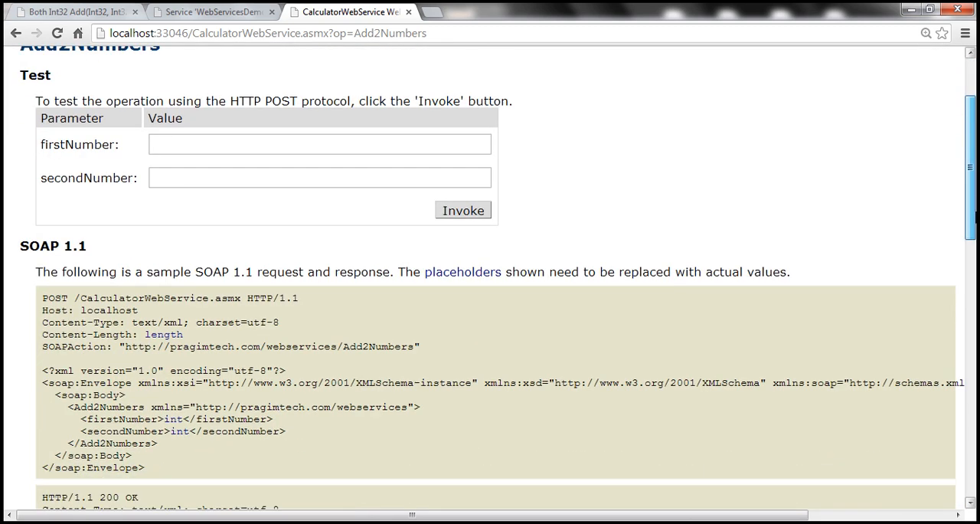
{"action": "scroll", "scroll_direction": "down", "scroll_amount": 3}
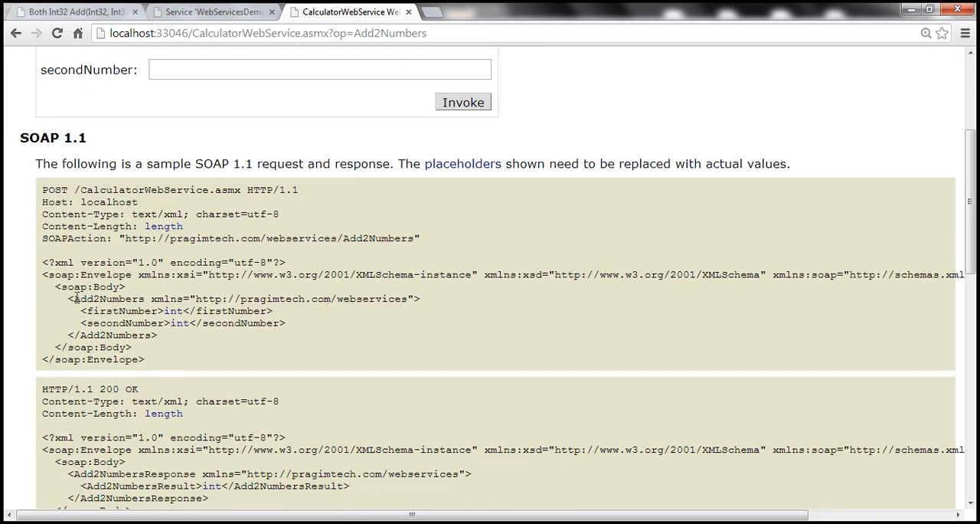
{"action": "double_click", "coordinate": [107, 298]}
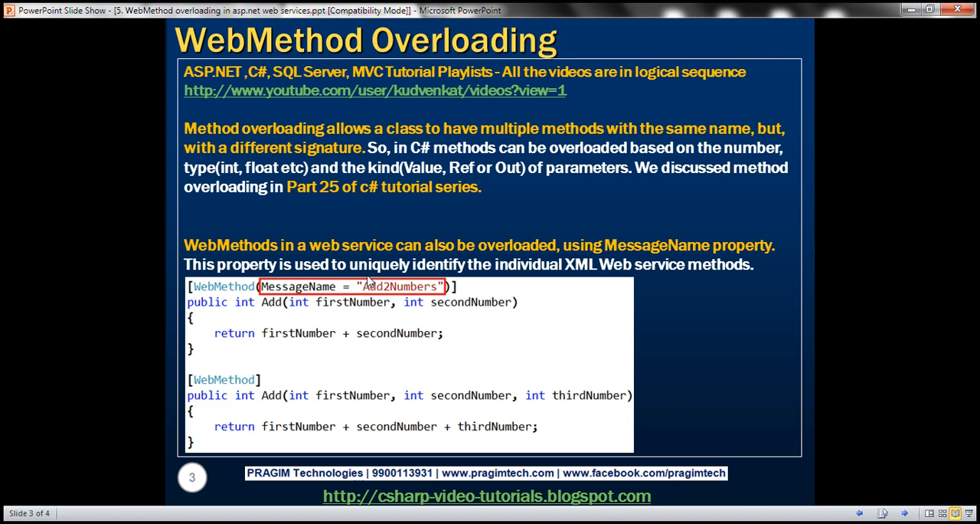
{"action": "mouse_move", "coordinate": [680, 250]}
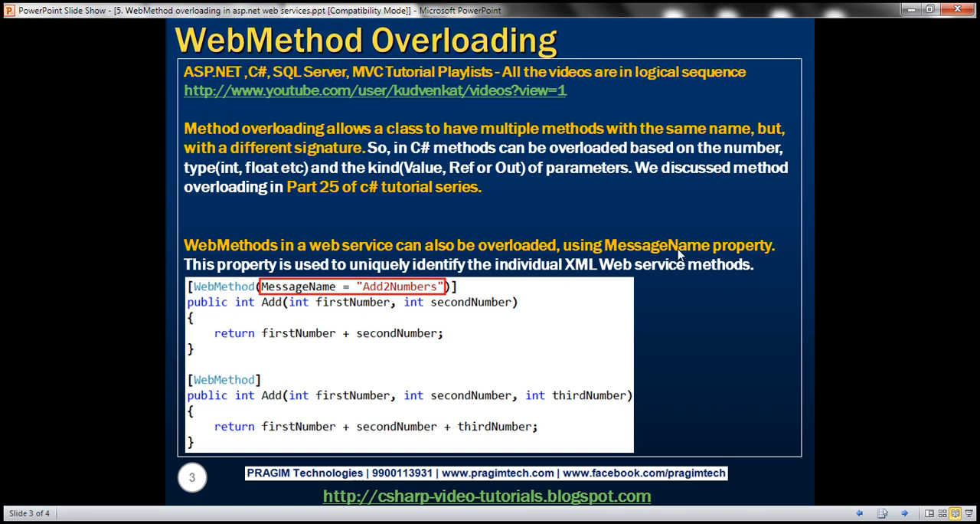
{"action": "mouse_move", "coordinate": [689, 251]}
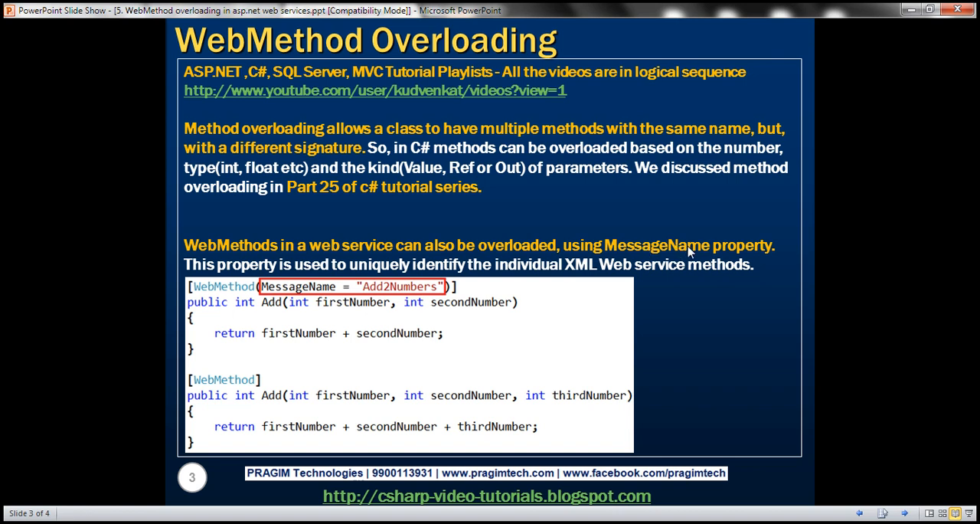